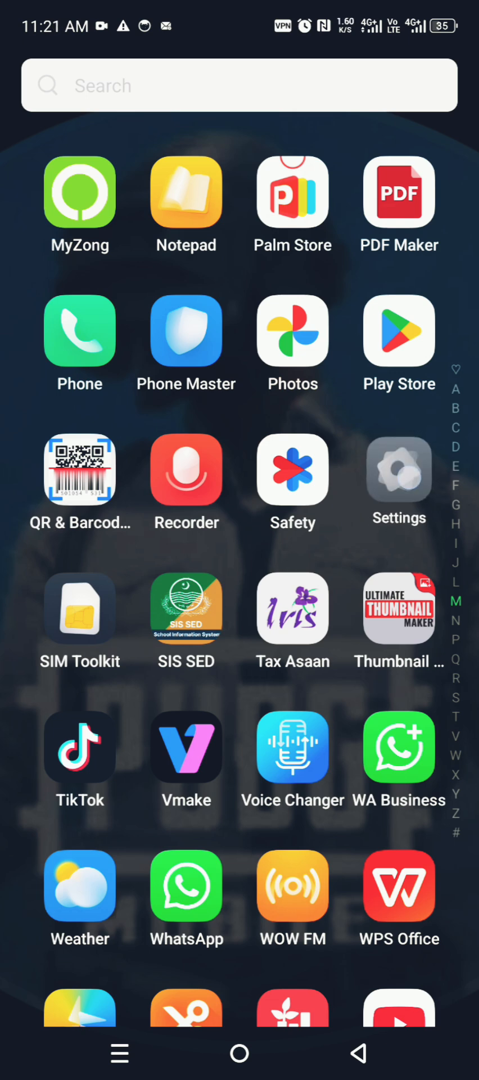
Step: Reach the Version Info page through Settings > My Phone, showing model, XOS version and build number
left_click(398, 470)
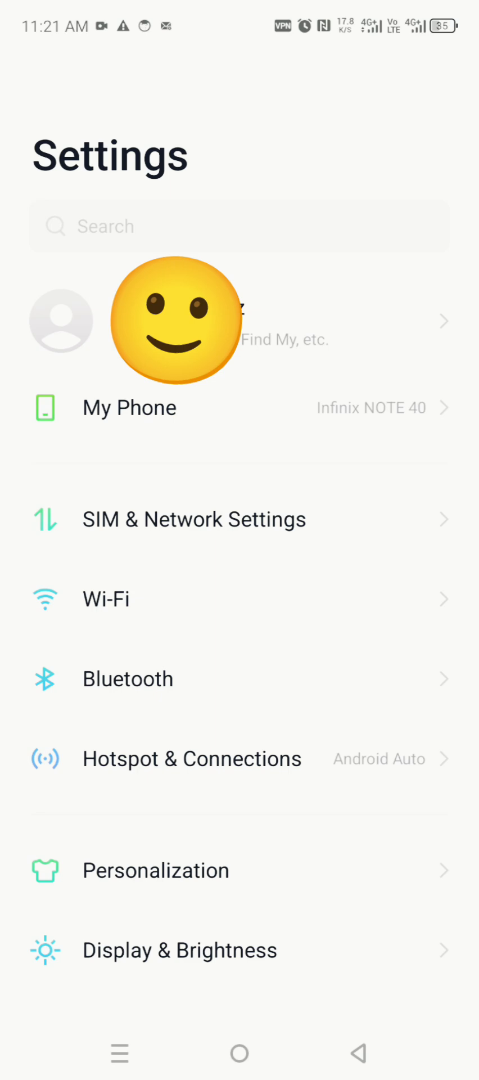
left_click(128, 406)
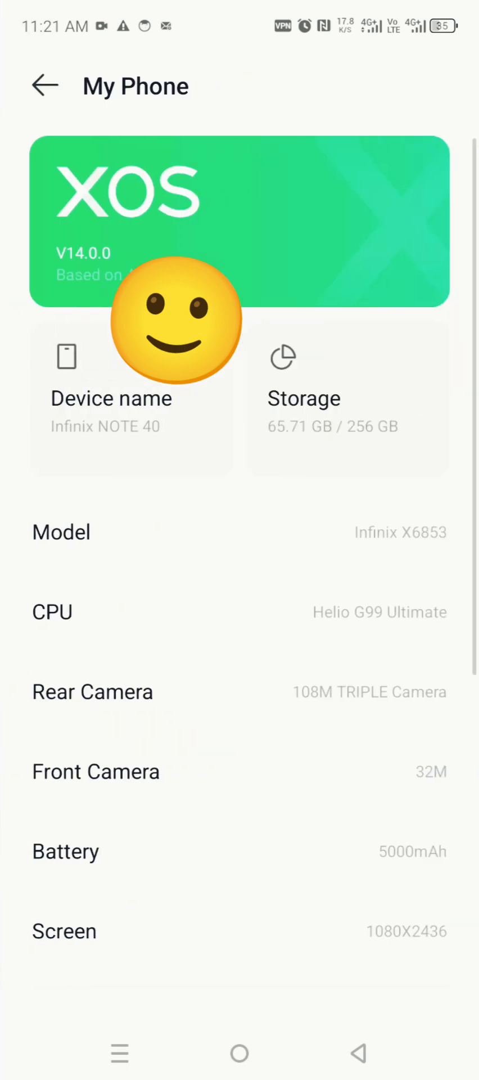
scroll("down", 3)
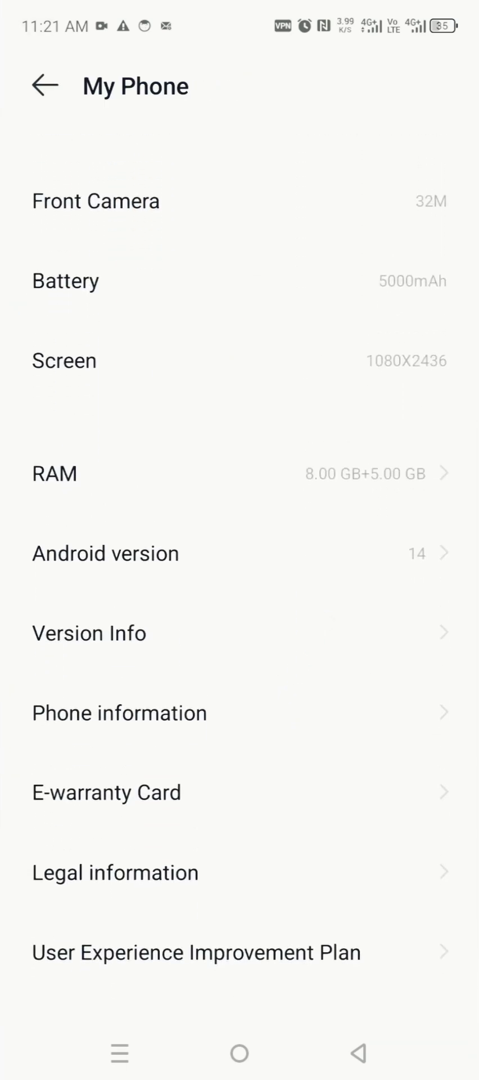
scroll("up", 3)
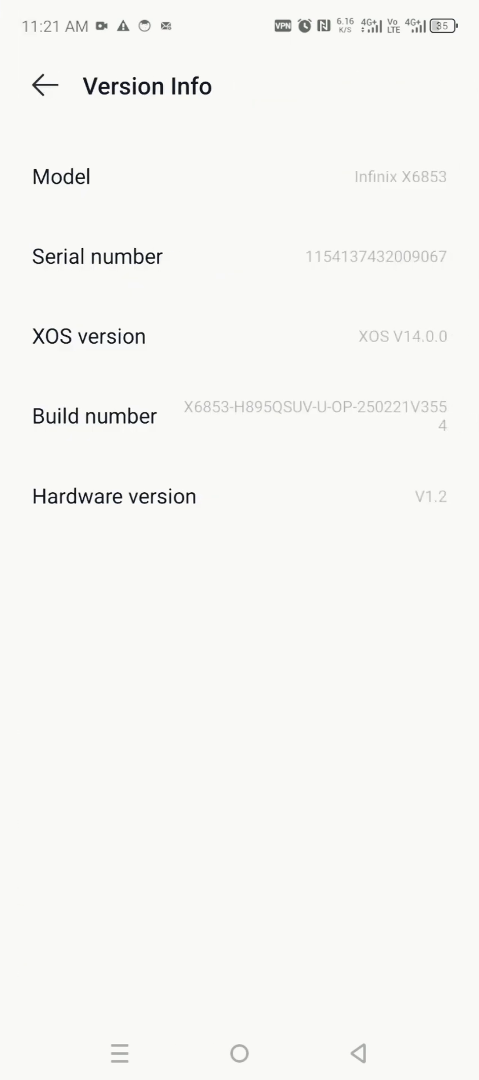
Step: Tap Build number repeatedly to unlock developer mode, then return to My Phone
left_click(240, 416)
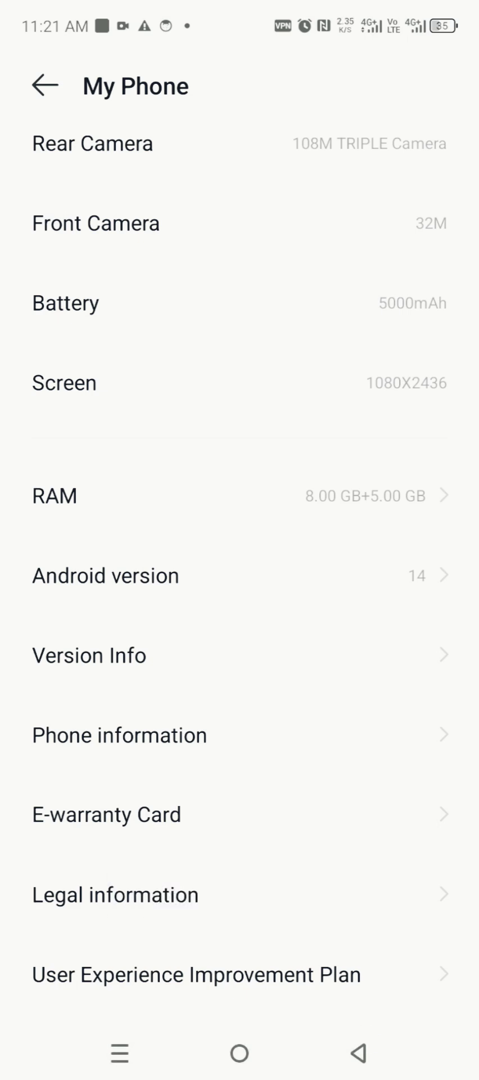
Step: Navigate from the main Settings list through System to the Developer Options page
left_click(44, 85)
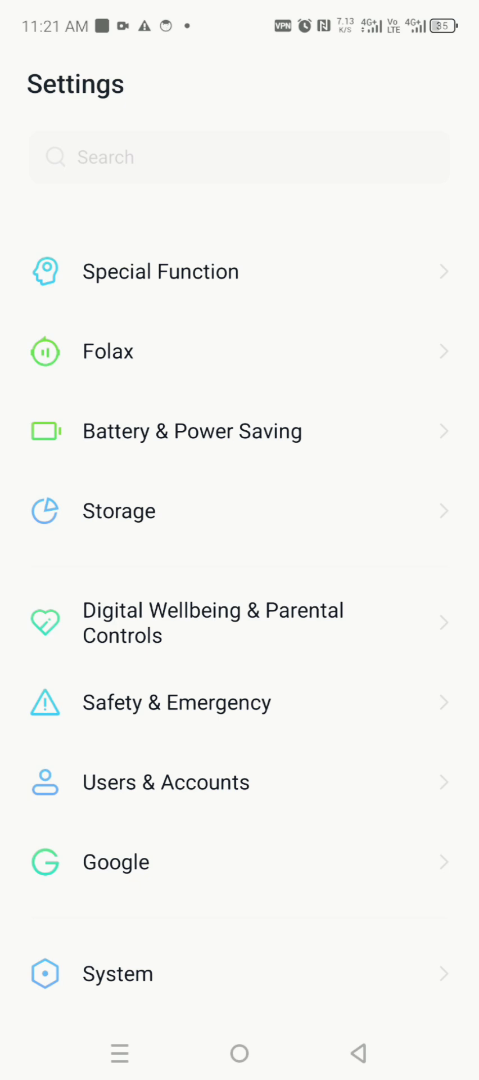
left_click(118, 974)
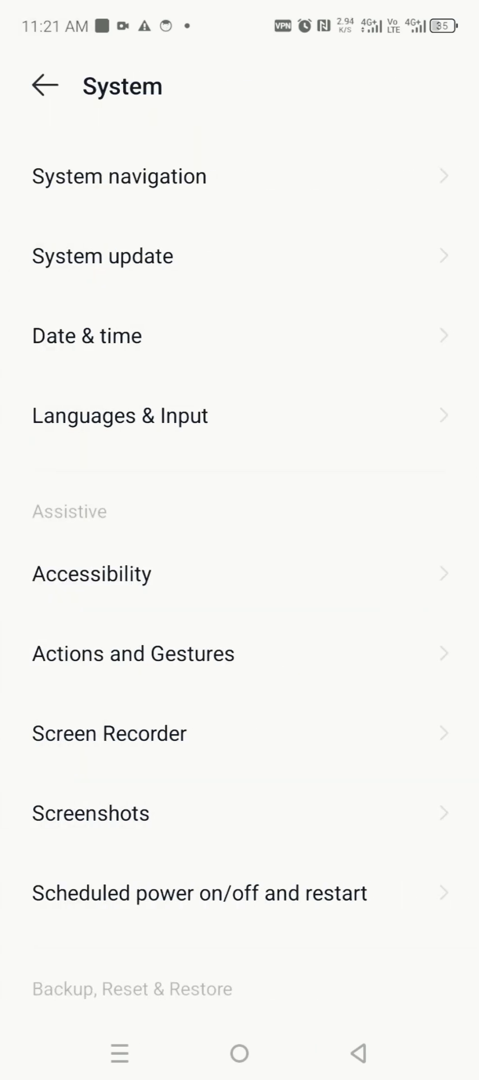
scroll("down", 3)
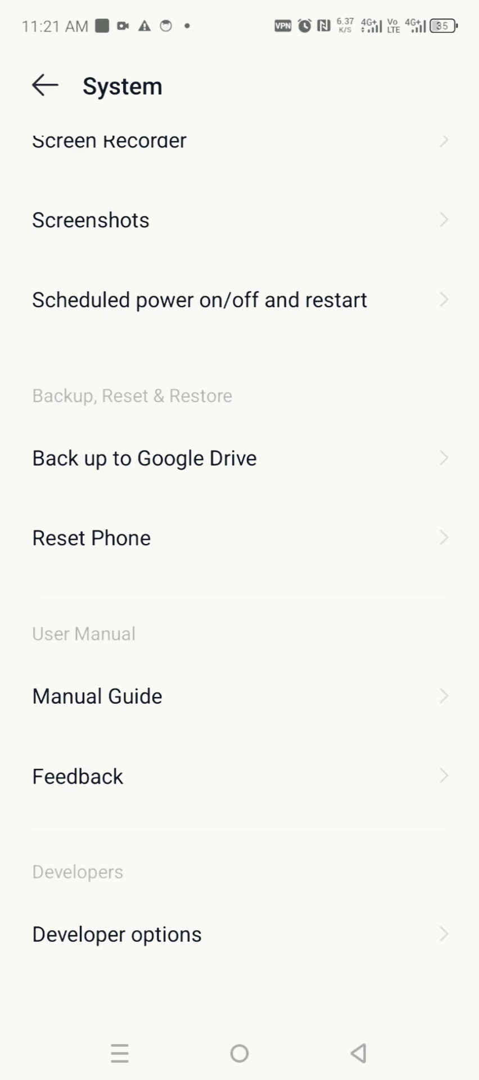
left_click(116, 934)
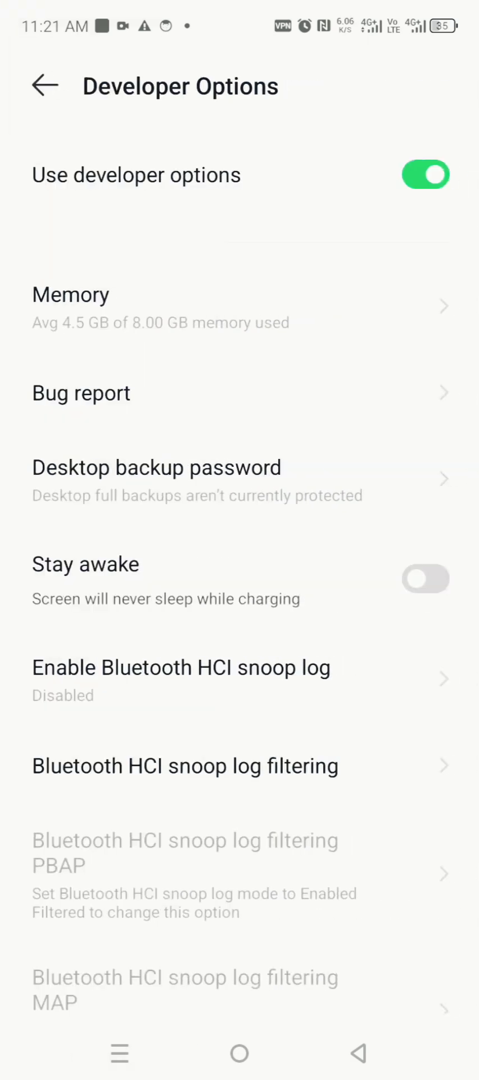
Step: Scroll Developer Options to Networking and set Bluetooth HCI snoop log to Enabled
scroll("down", 3)
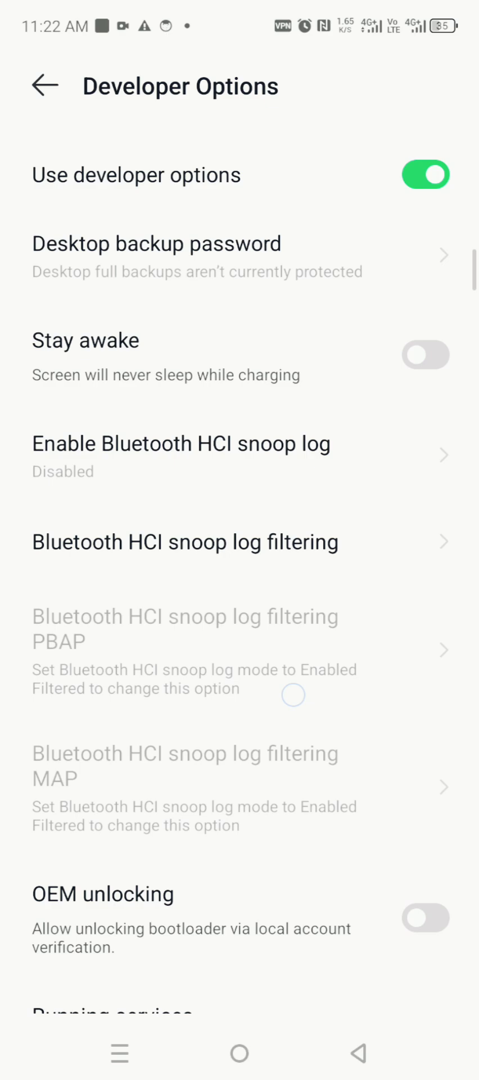
scroll("down", 3)
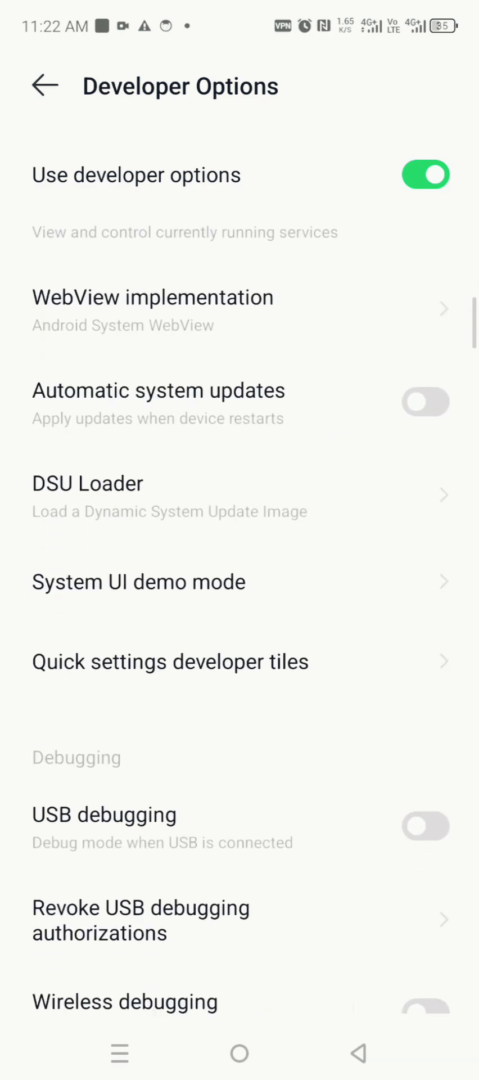
scroll("down", 3)
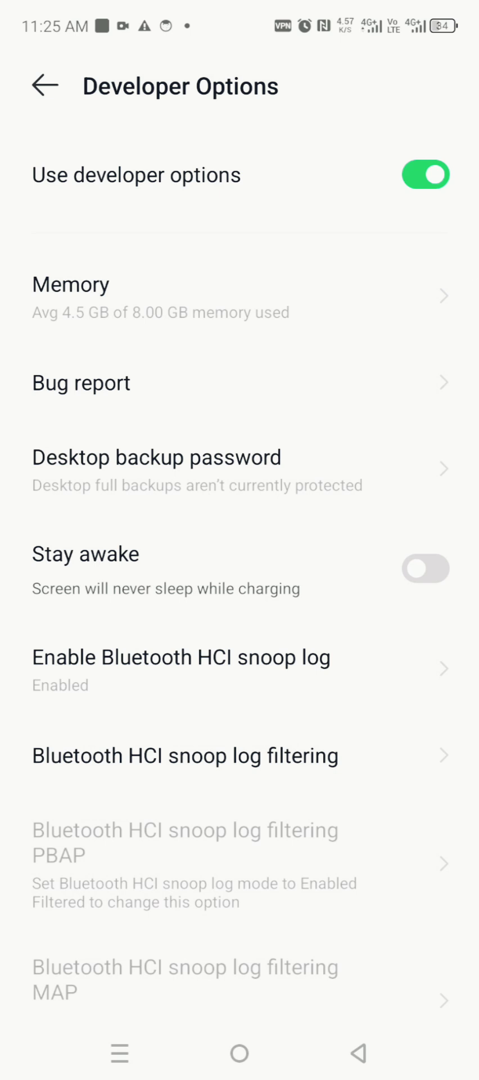
scroll("down", 3)
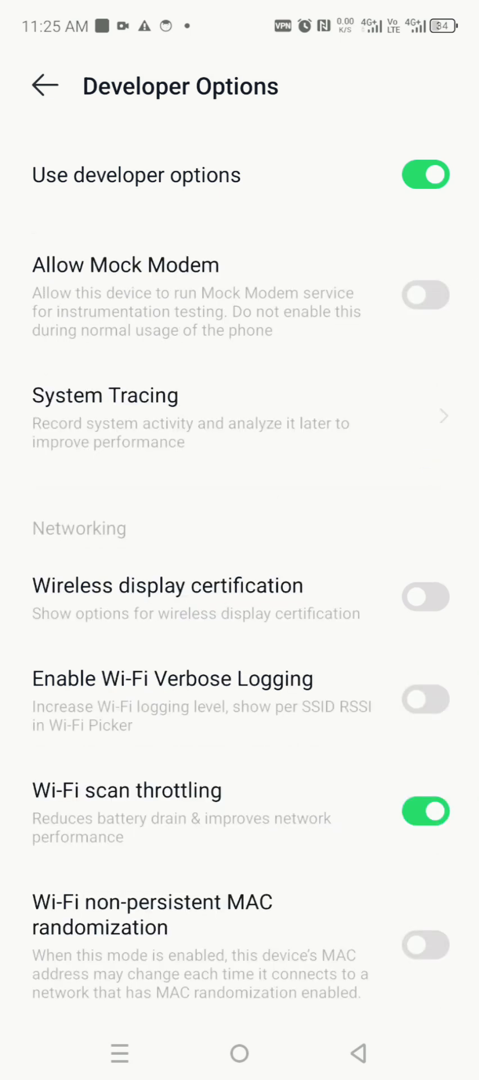